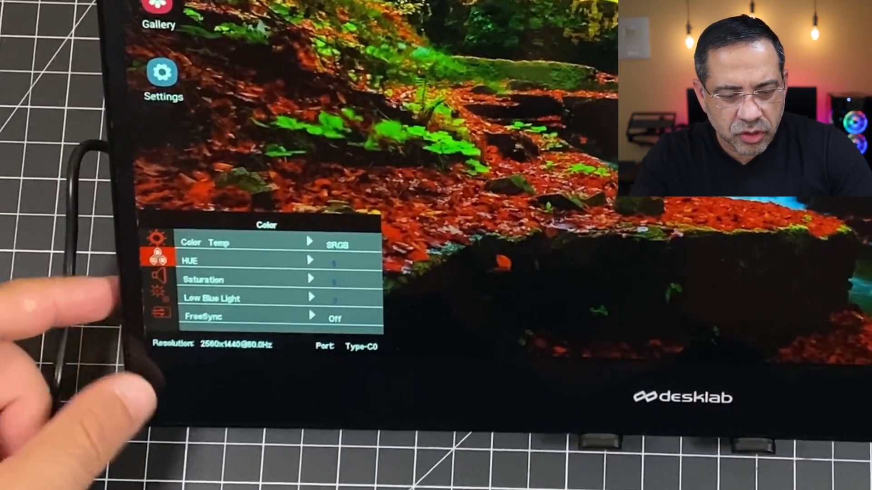
left_click(160, 275)
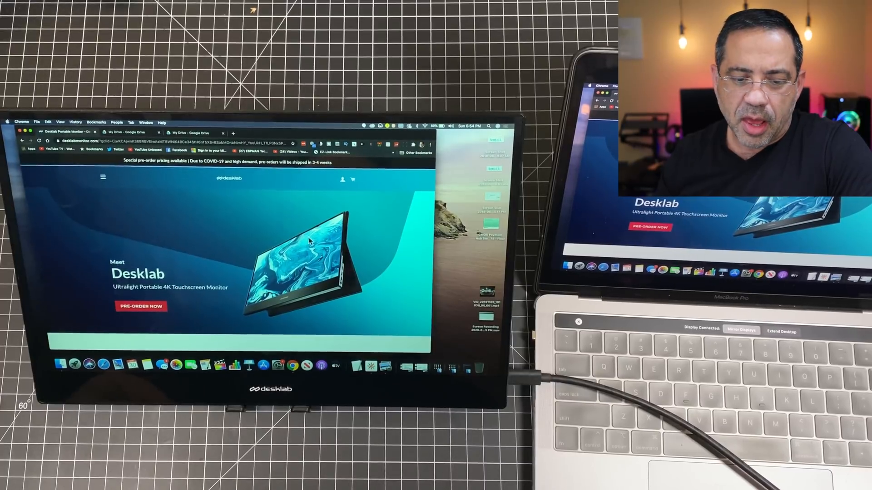
scroll("down", 3)
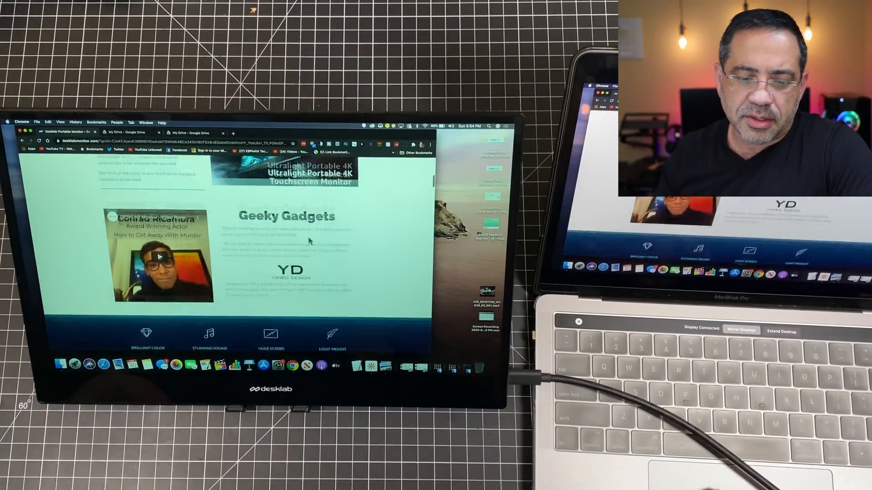
scroll("down", 3)
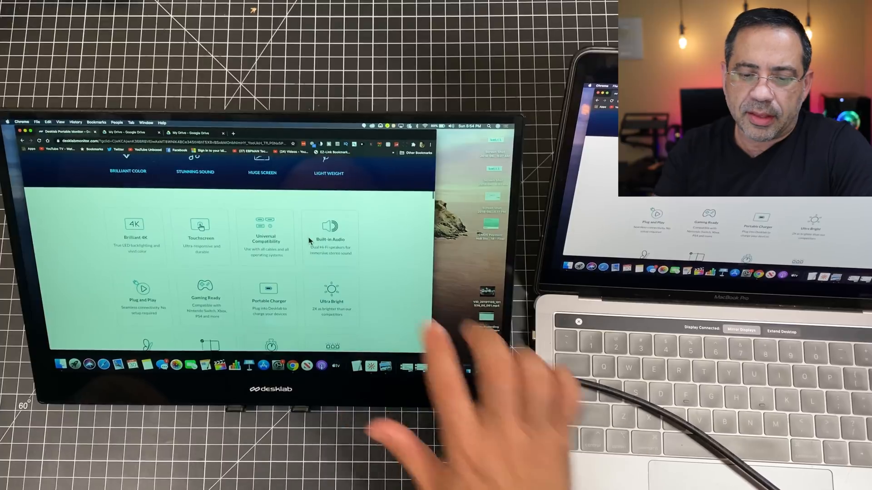